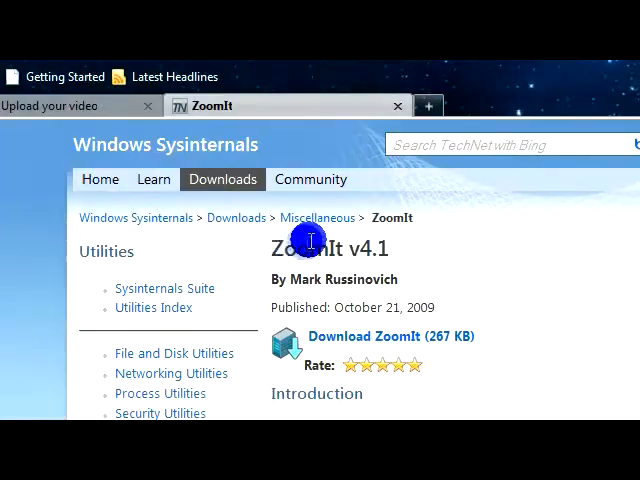
Step: Download the ZoomIt v4.1 zip from the Sysinternals page and save the file
double_click(310, 247)
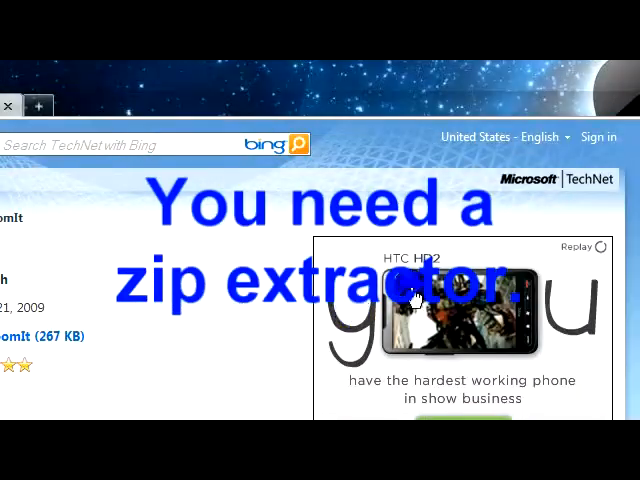
scroll("down", 3)
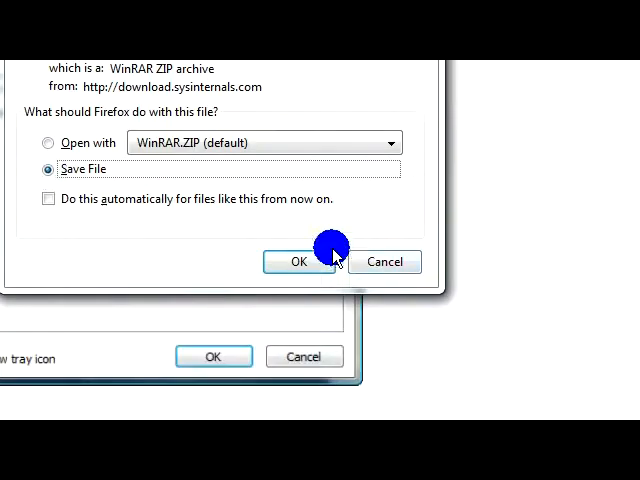
left_click(298, 261)
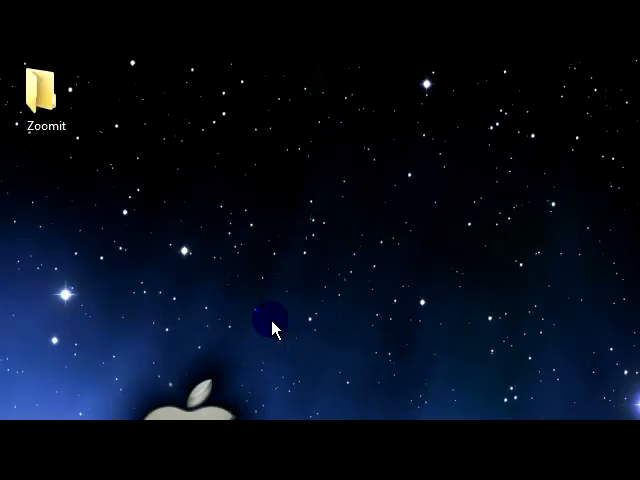
Step: Open the desktop Zoomit folder and bring up the context menu for ZoomIt64.exe
double_click(40, 80)
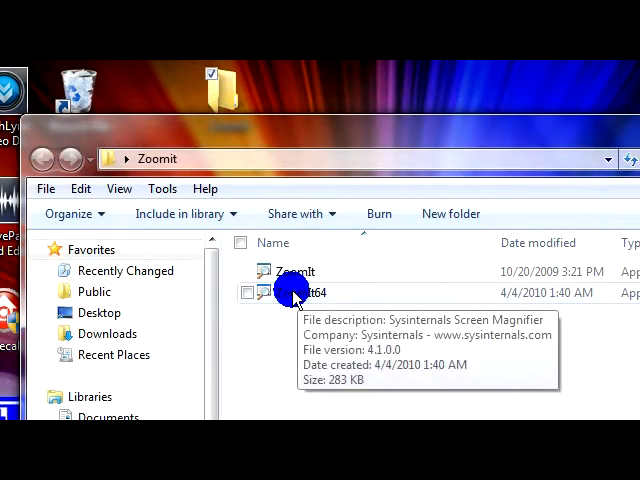
double_click(300, 293)
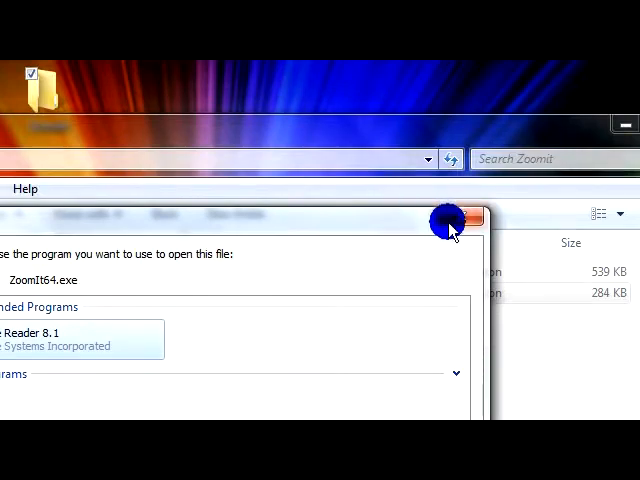
right_click(115, 292)
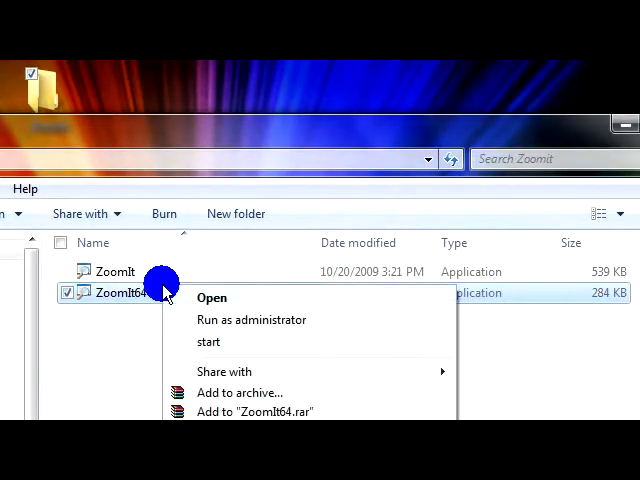
Step: Run ZoomIt64 as administrator and set the Zoom Toggle shortcut to Ctrl + Z
left_click(251, 319)
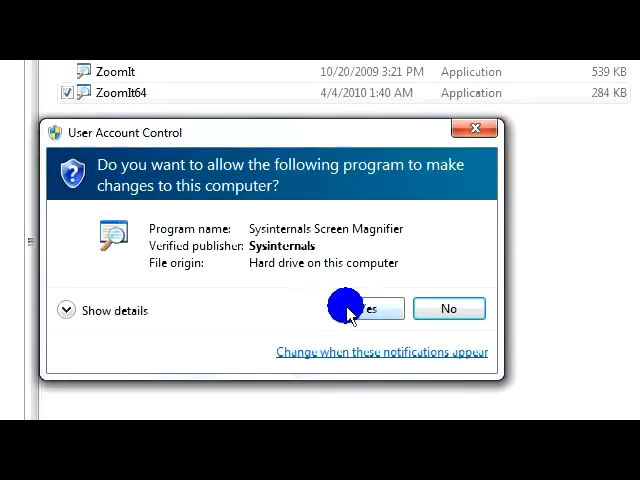
left_click(360, 308)
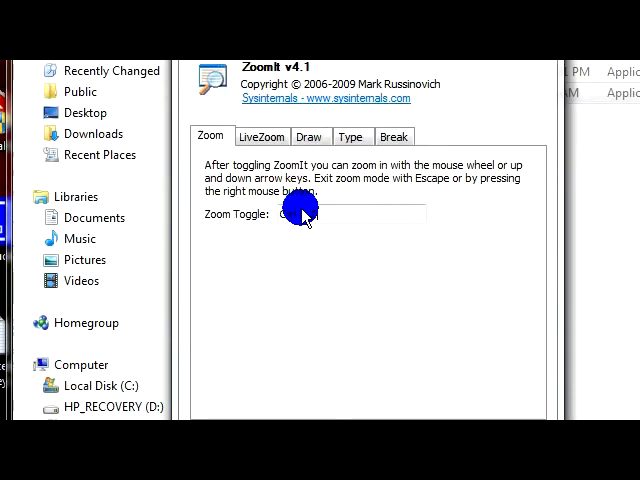
type("Ctrl + Z")
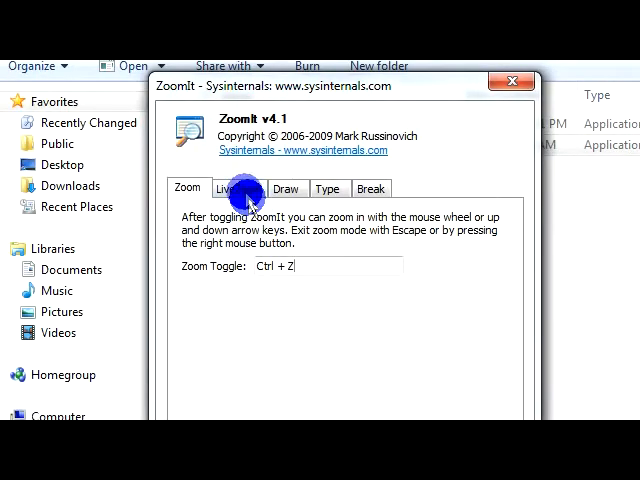
Step: Review the LiveZoom, Break and Type tabs, then close the ZoomIt options window
left_click(287, 189)
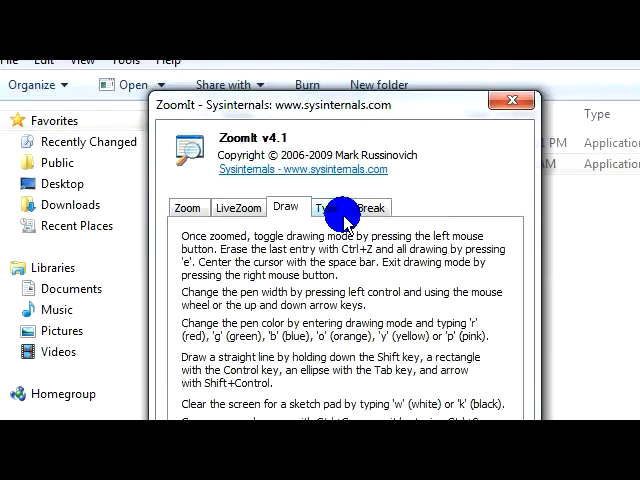
left_click(352, 207)
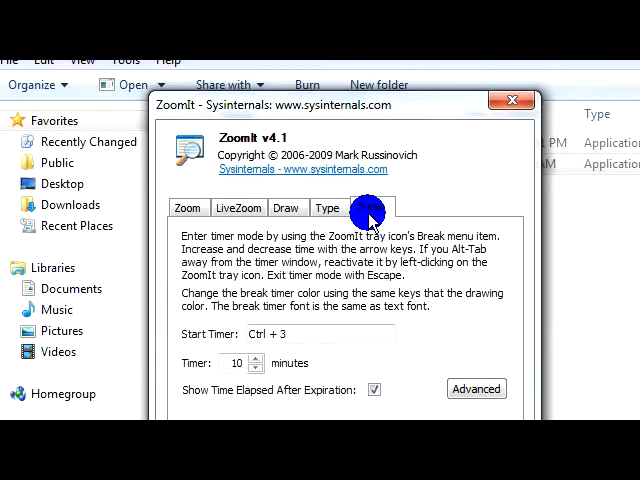
left_click(366, 207)
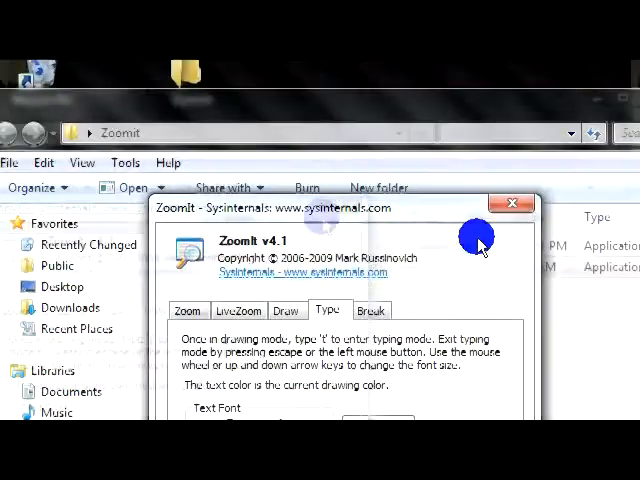
left_click(515, 204)
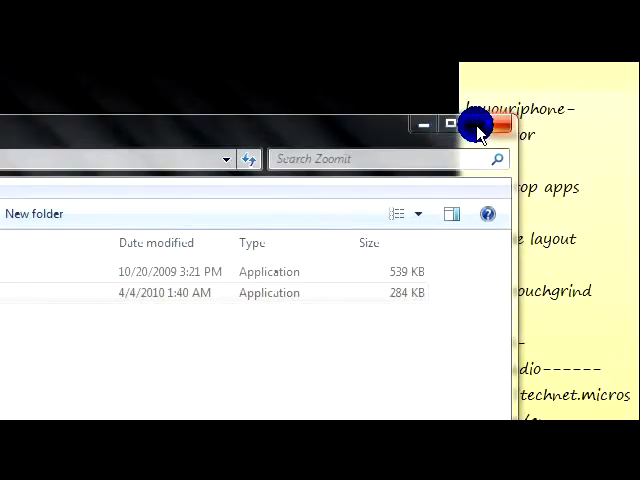